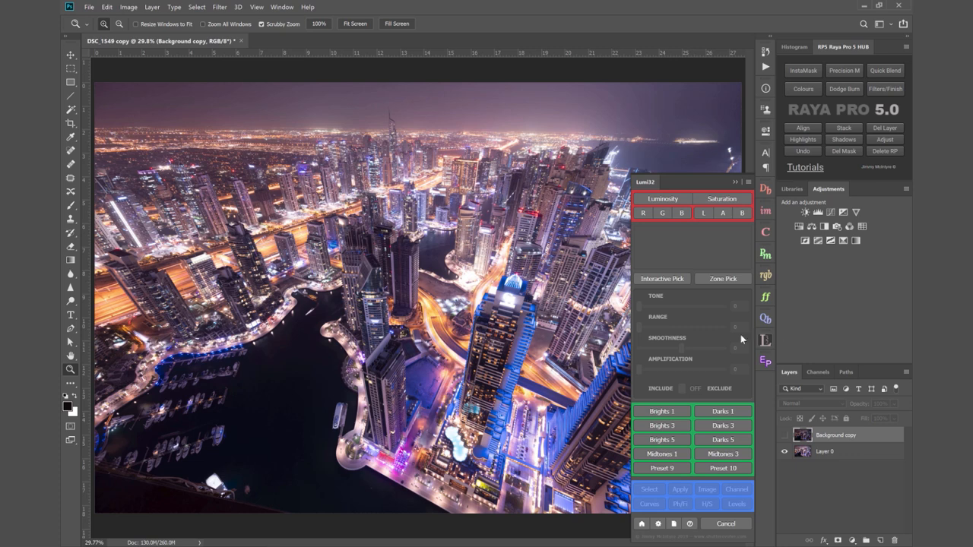
mouse_move(687, 359)
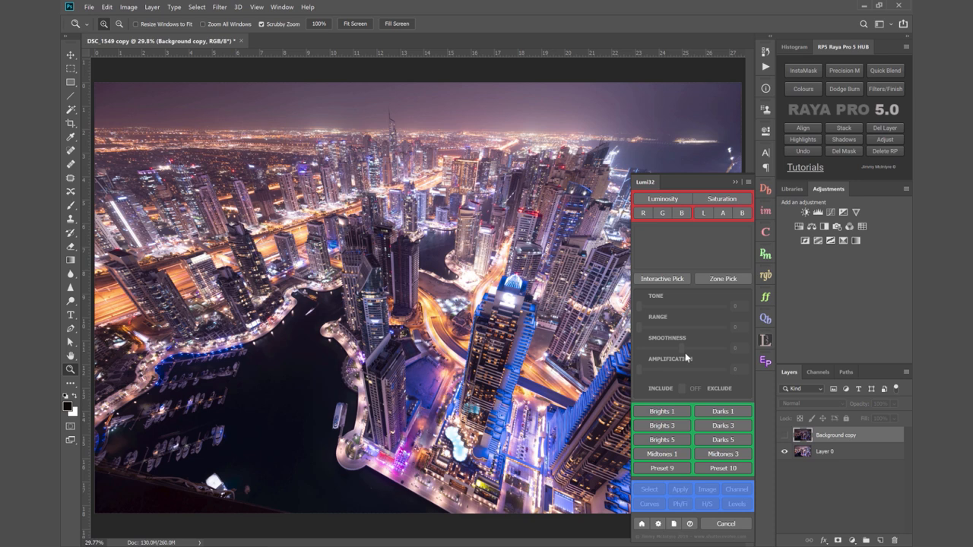
mouse_move(687, 357)
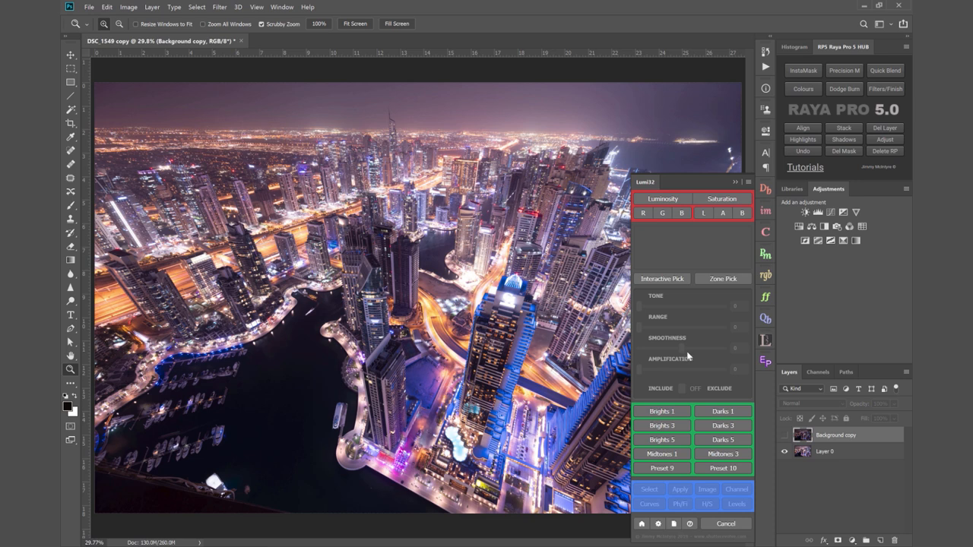
mouse_move(687, 357)
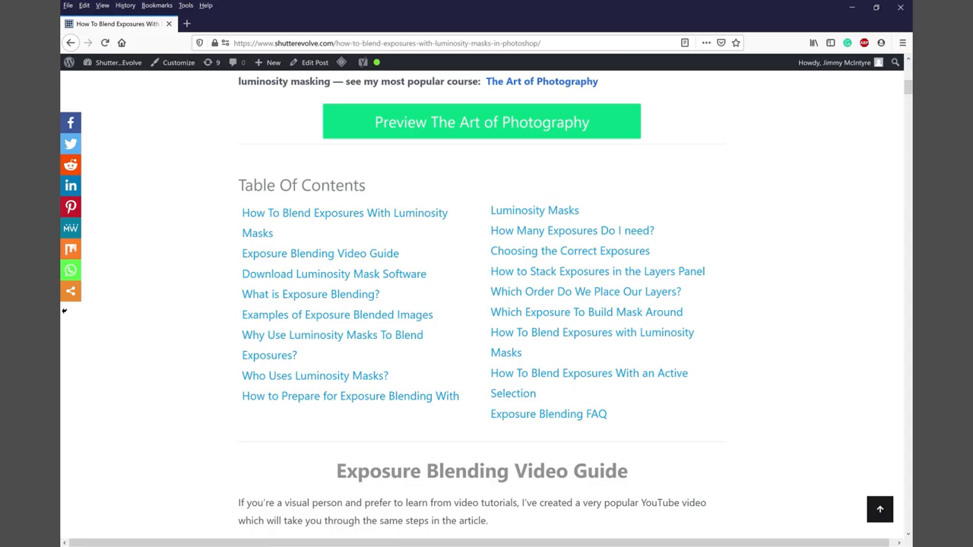
- Scroll the shutterevolve.com exposure blending article to show its title heading
scroll("up", 3)
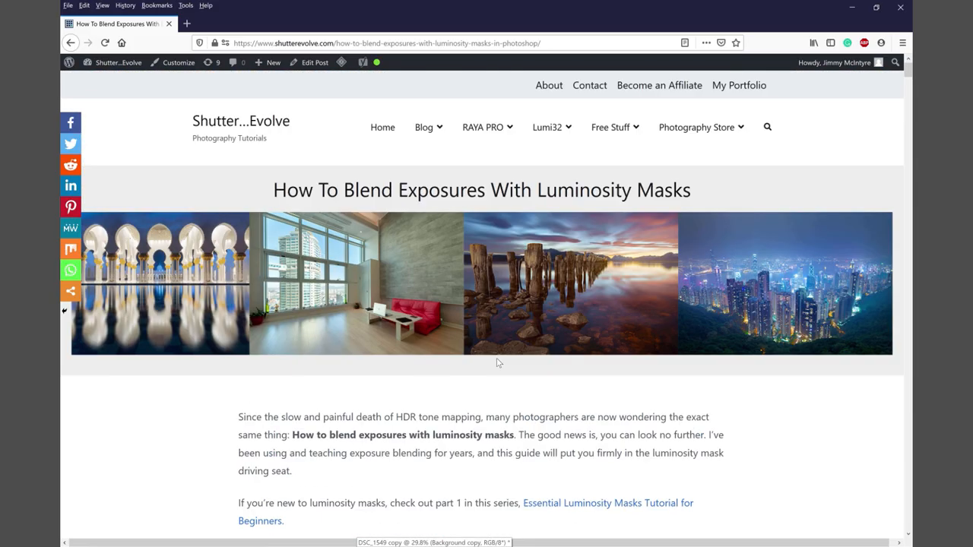
scroll("down", 3)
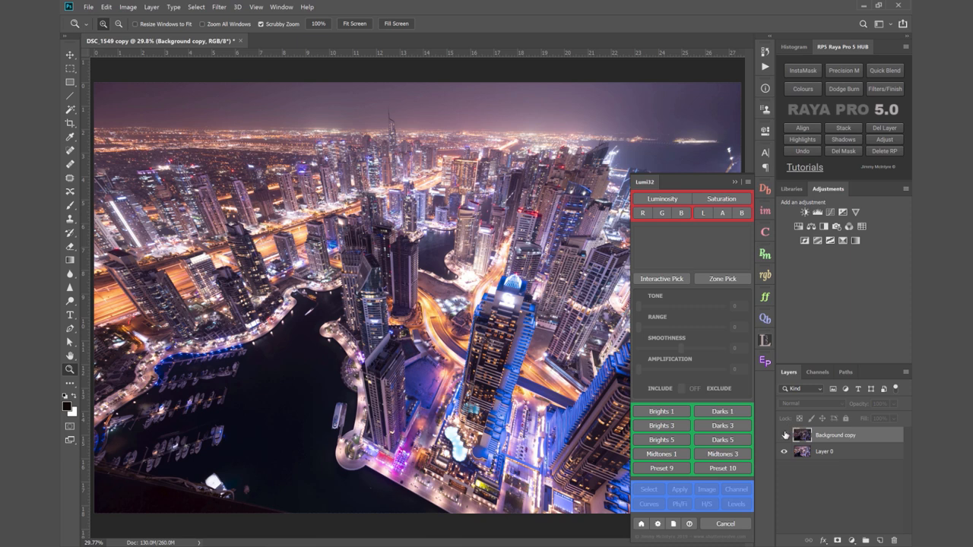
mouse_move(785, 435)
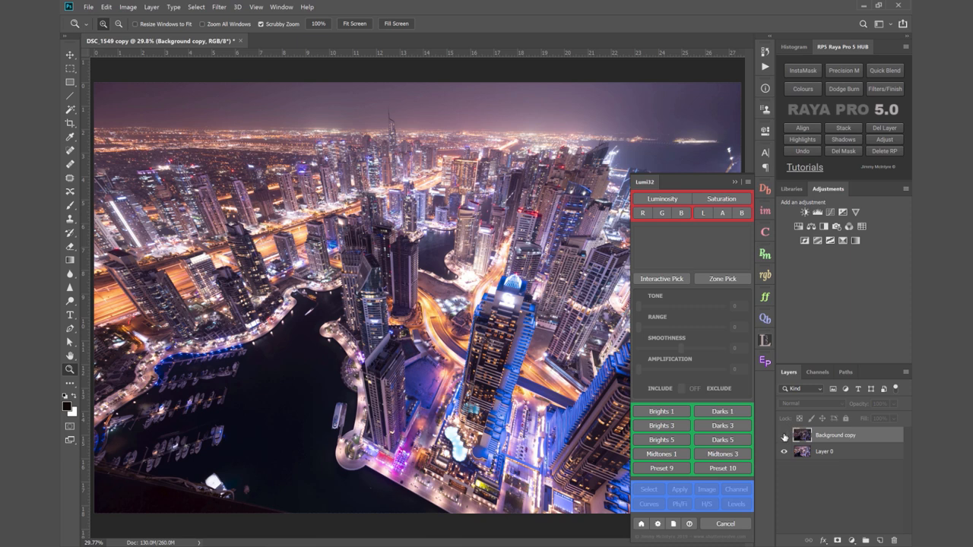
left_click(785, 435)
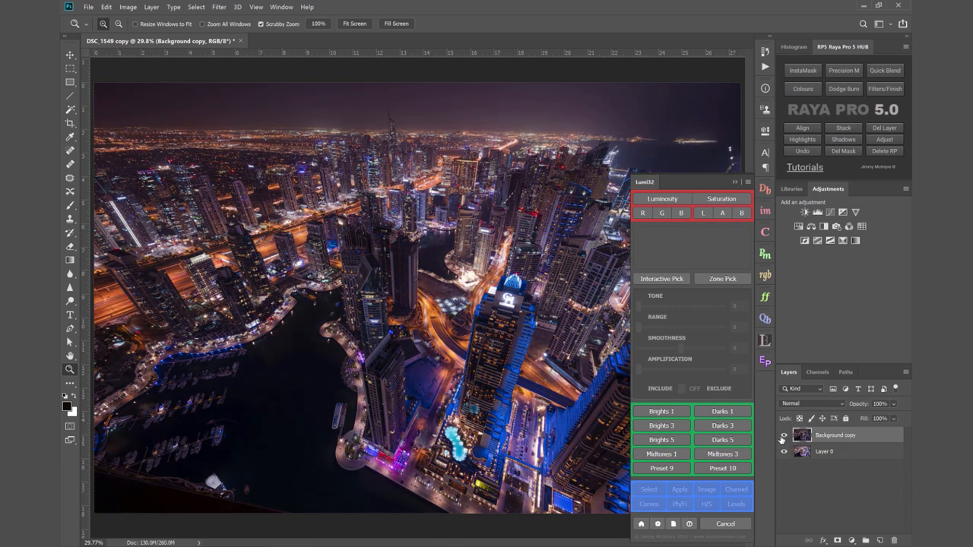
left_click(784, 435)
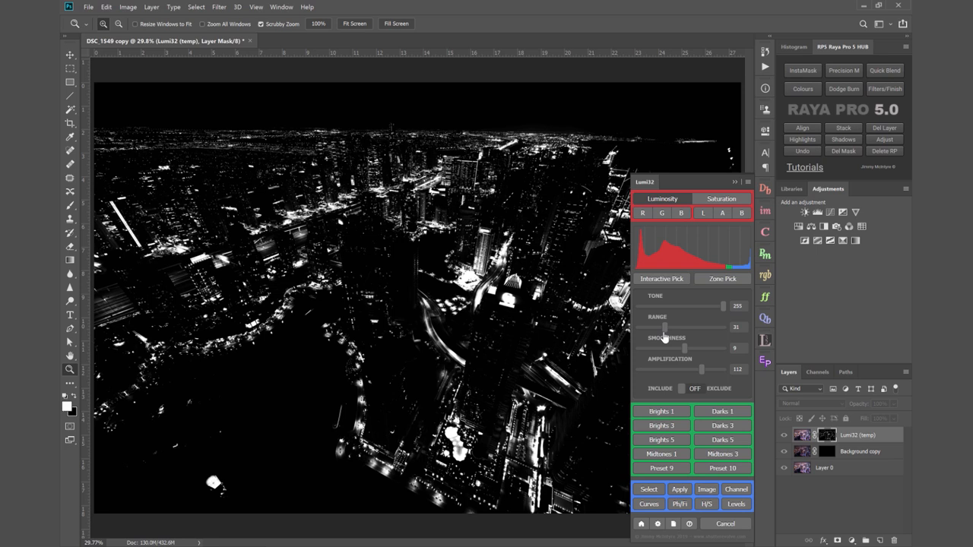
- Widen the Lumi32 Range slider to about 92 so more mid-bright buildings join the mask
left_click_drag(664, 328, 668, 329)
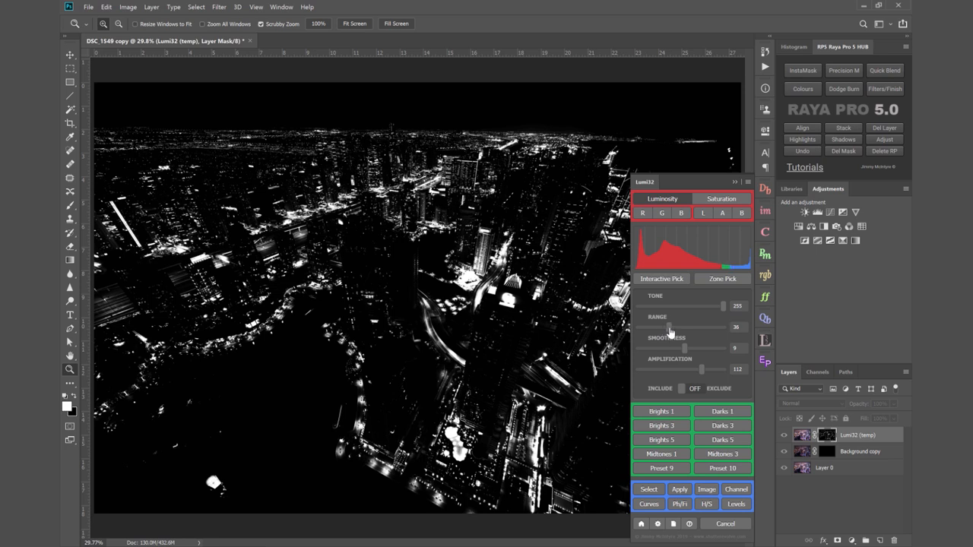
left_click_drag(669, 327, 670, 327)
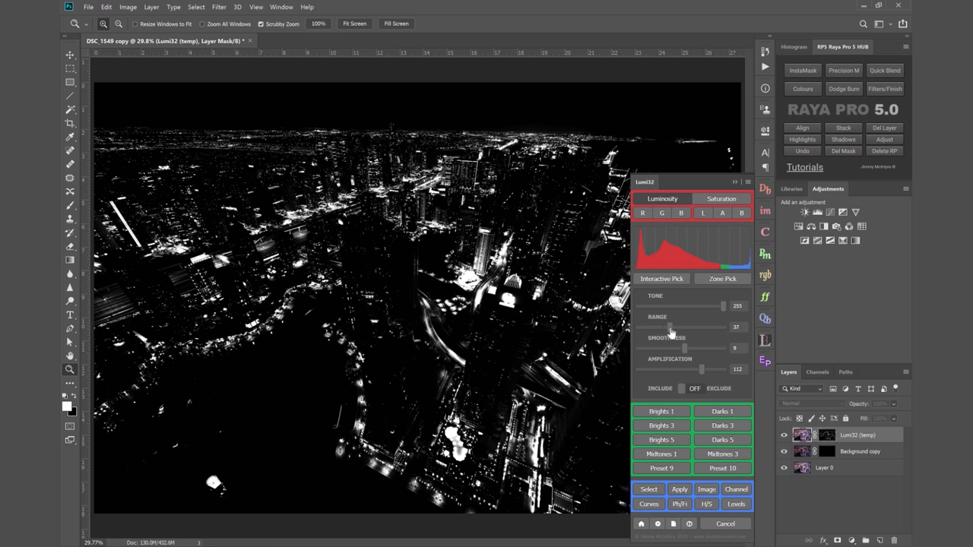
left_click_drag(669, 328, 678, 328)
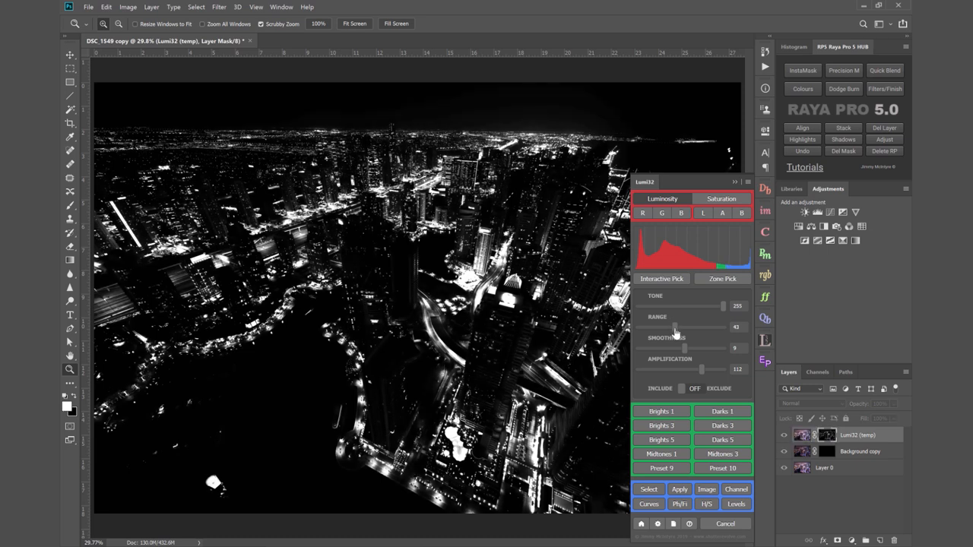
mouse_move(702, 351)
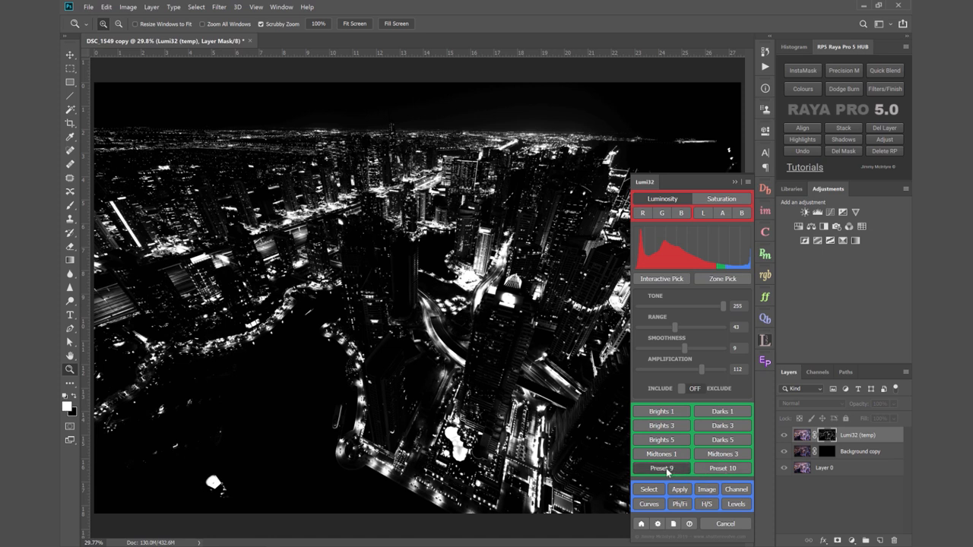
- Save the widened mask settings as a Lumi32 preset named Cityscape
left_click(660, 468)
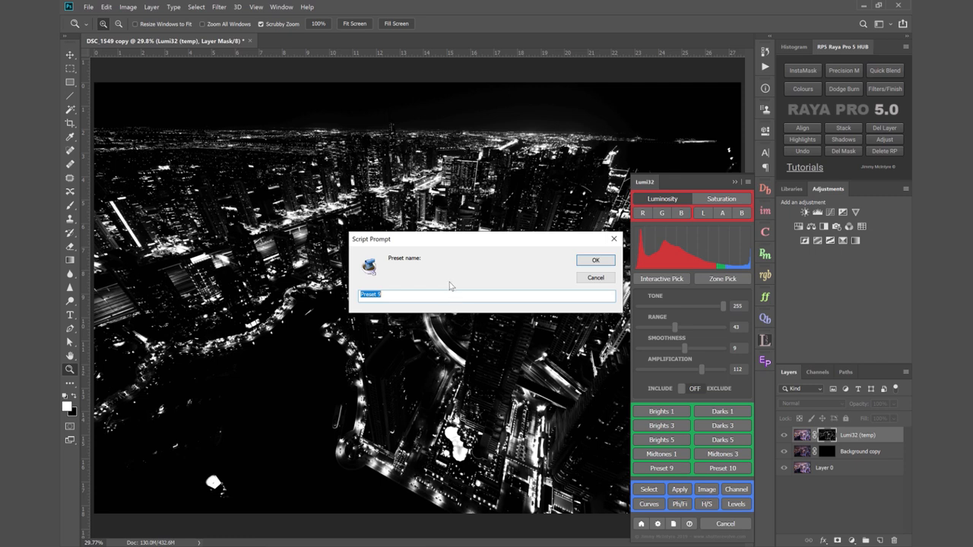
type("Cityscape")
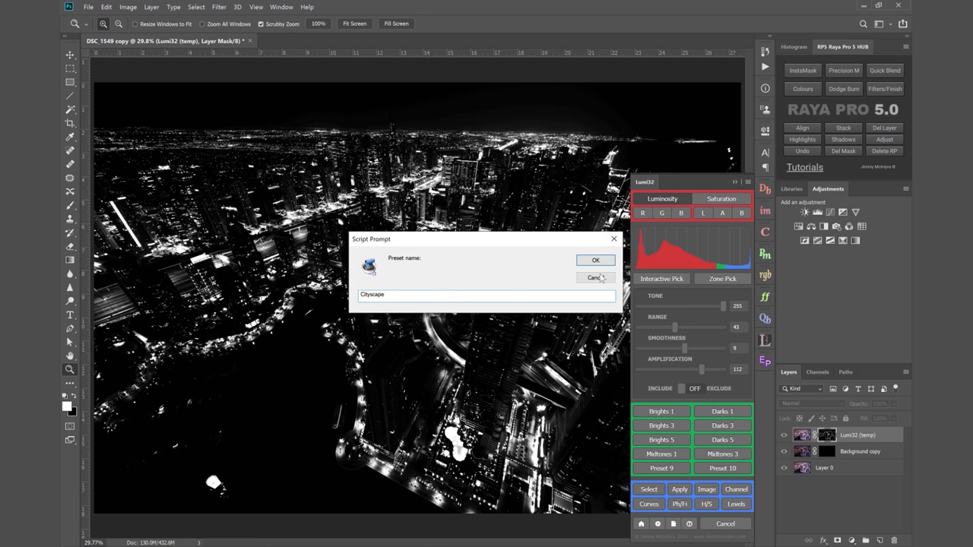
left_click(596, 260)
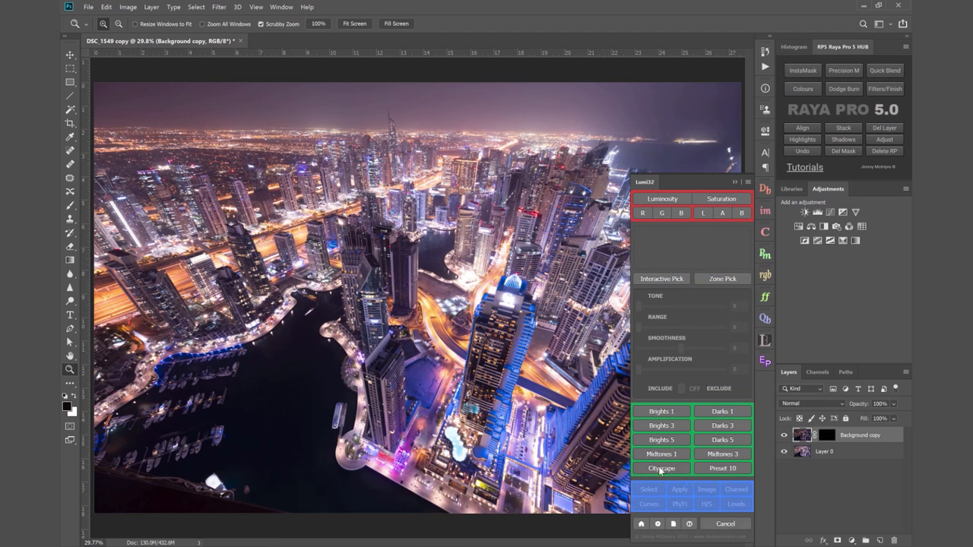
- Load the Cityscape preset to rebuild the city-lights luminosity mask preview
left_click(660, 468)
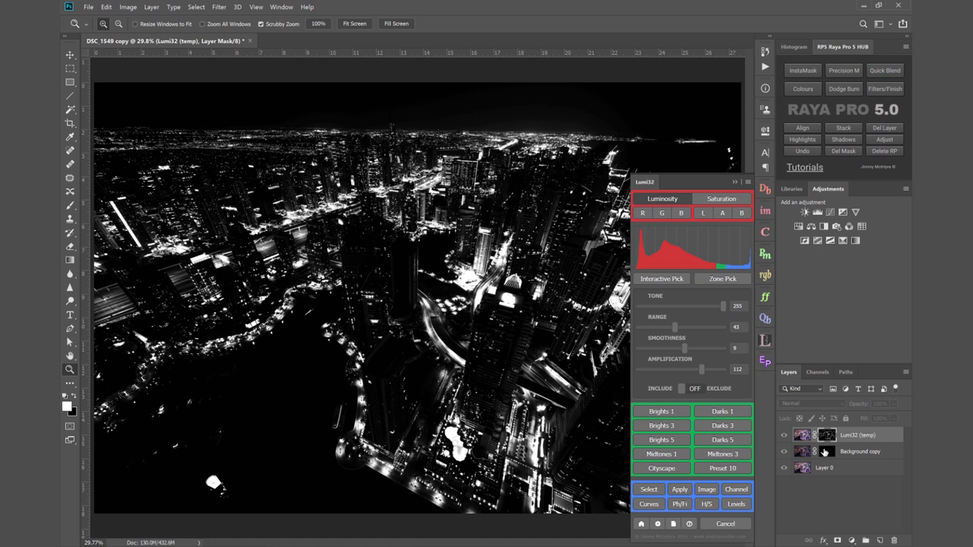
mouse_move(827, 452)
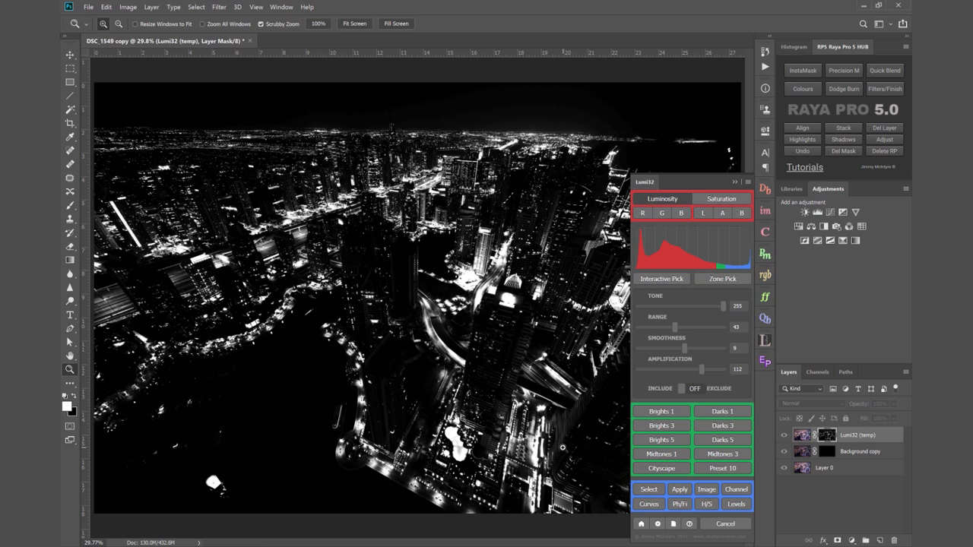
mouse_move(648, 490)
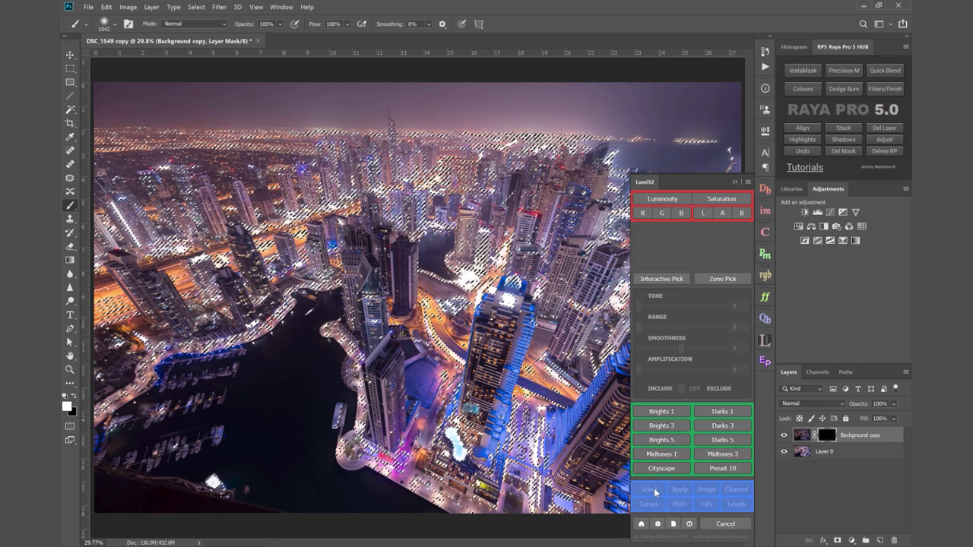
- Apply the Cityscape selection as a layer mask on Background copy and deselect
left_click(648, 490)
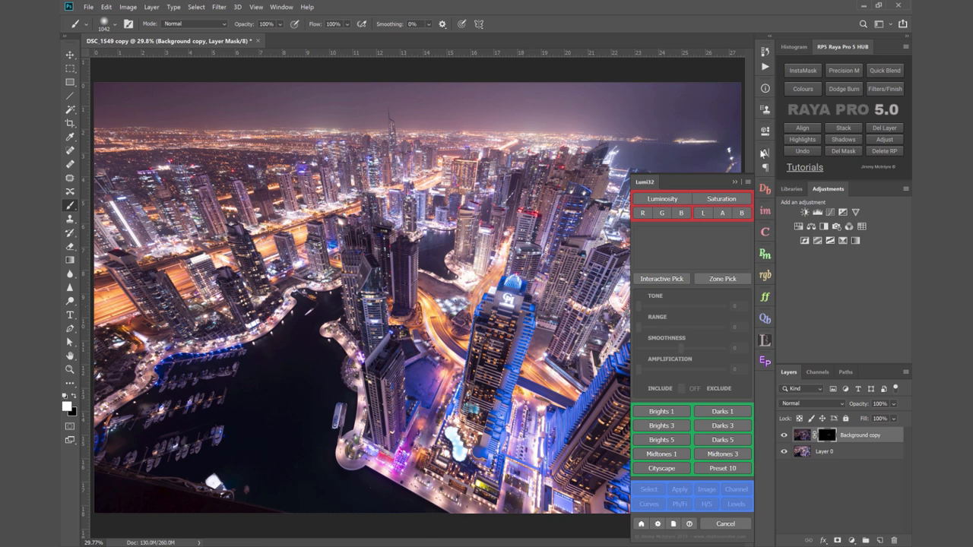
left_click(725, 523)
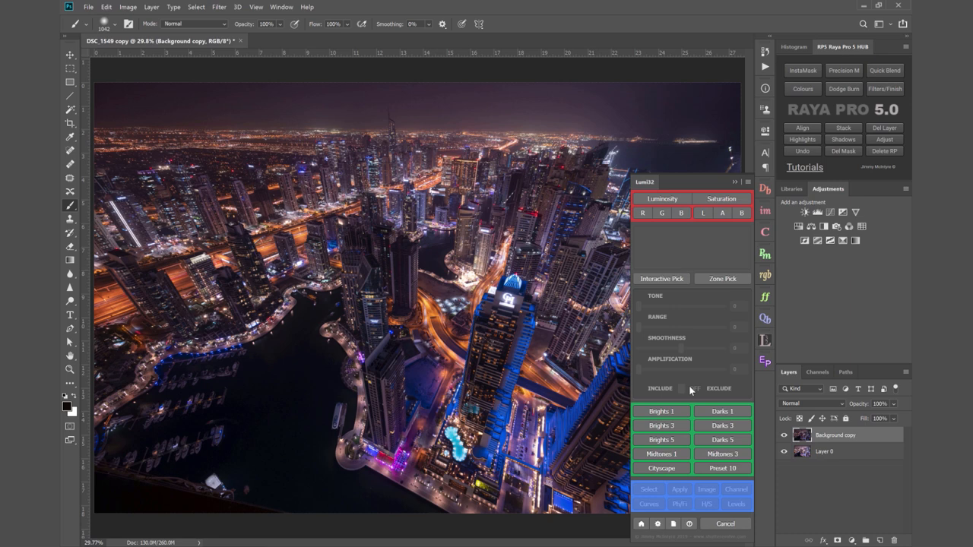
mouse_move(689, 371)
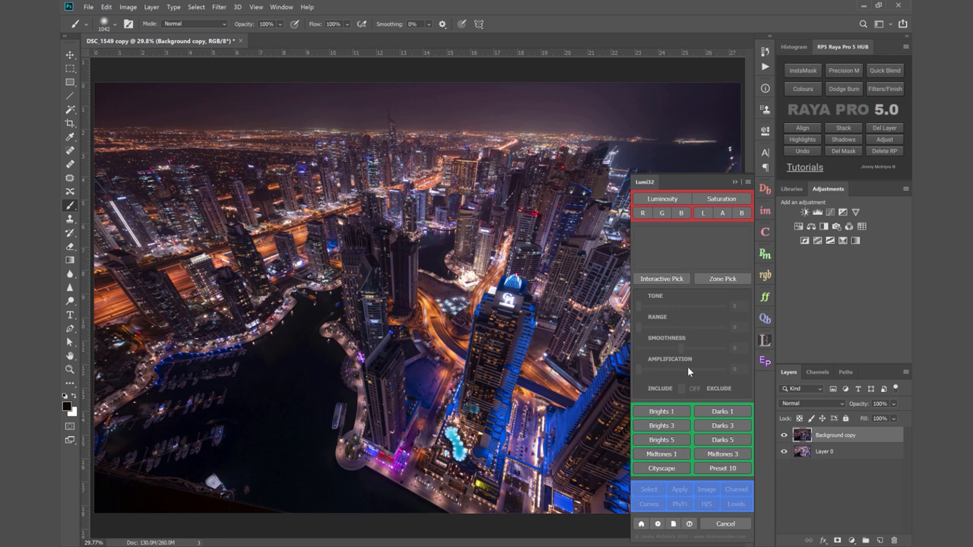
mouse_move(702, 326)
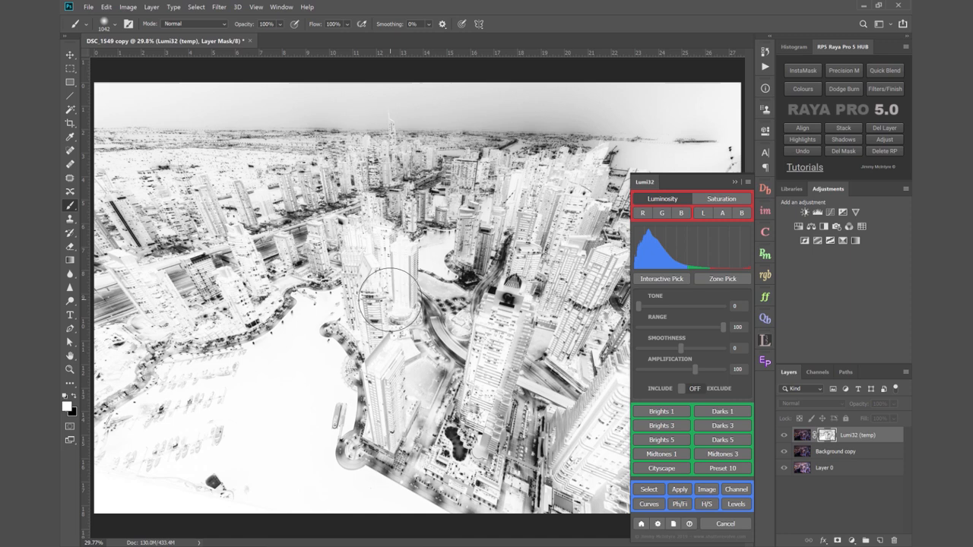
mouse_move(511, 402)
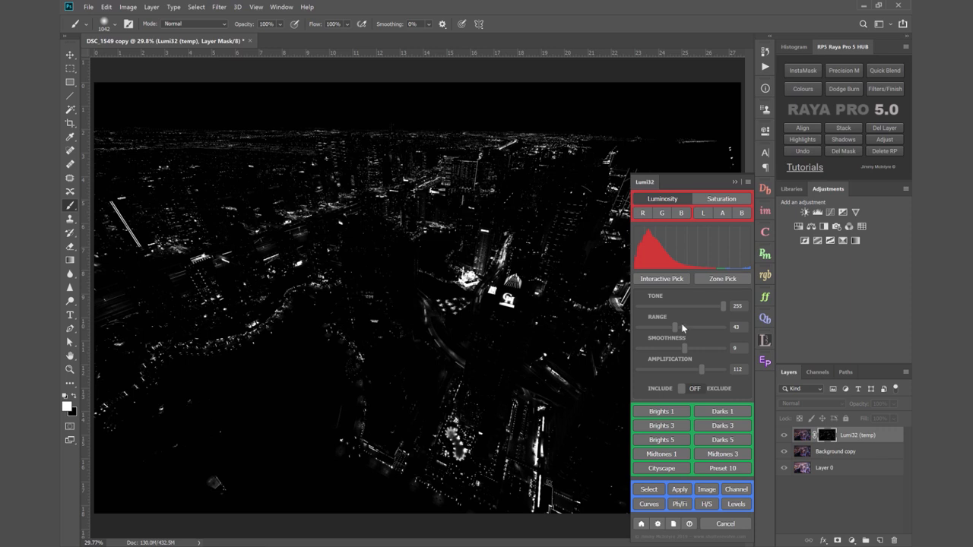
- Widen the mask's Range and soften it so buildings appear grey beside the bright lights
left_click_drag(675, 326, 687, 327)
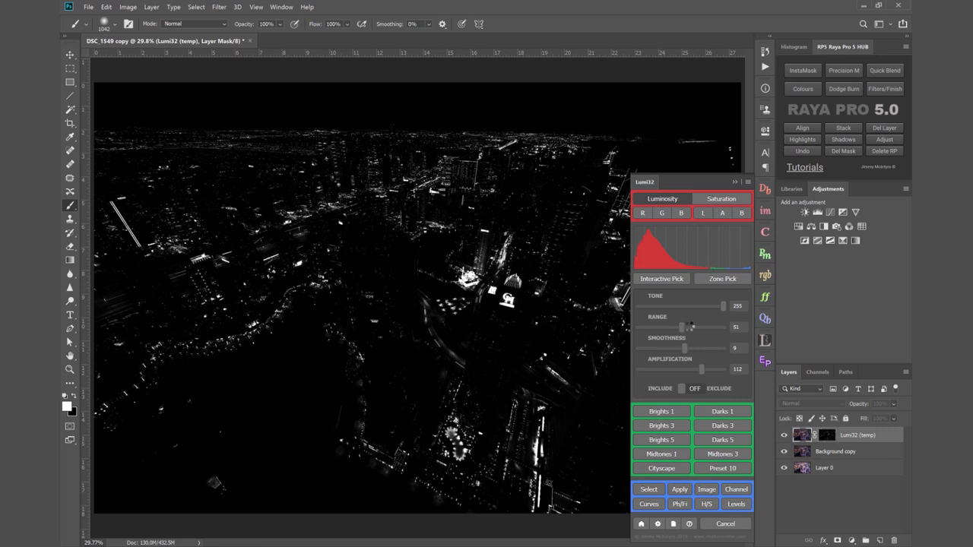
left_click_drag(688, 326, 691, 332)
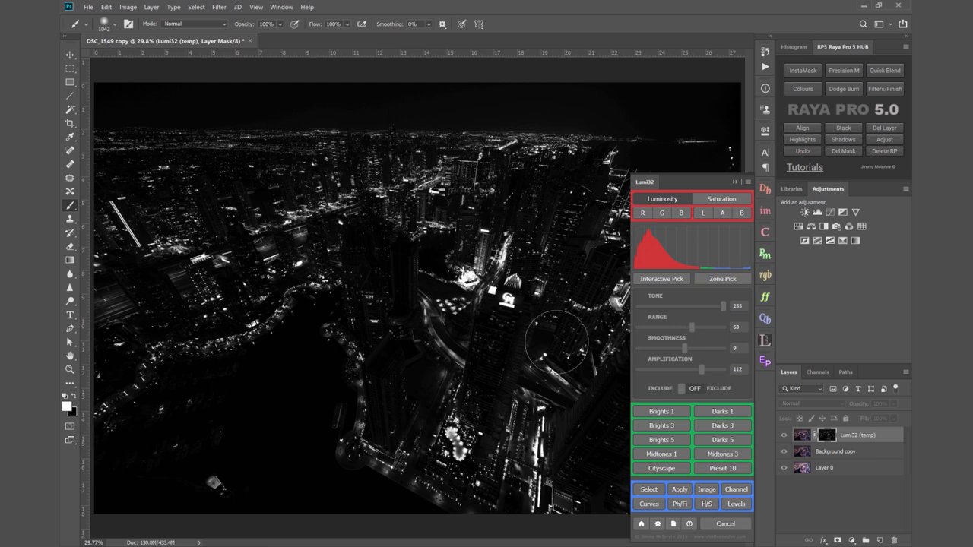
mouse_move(549, 342)
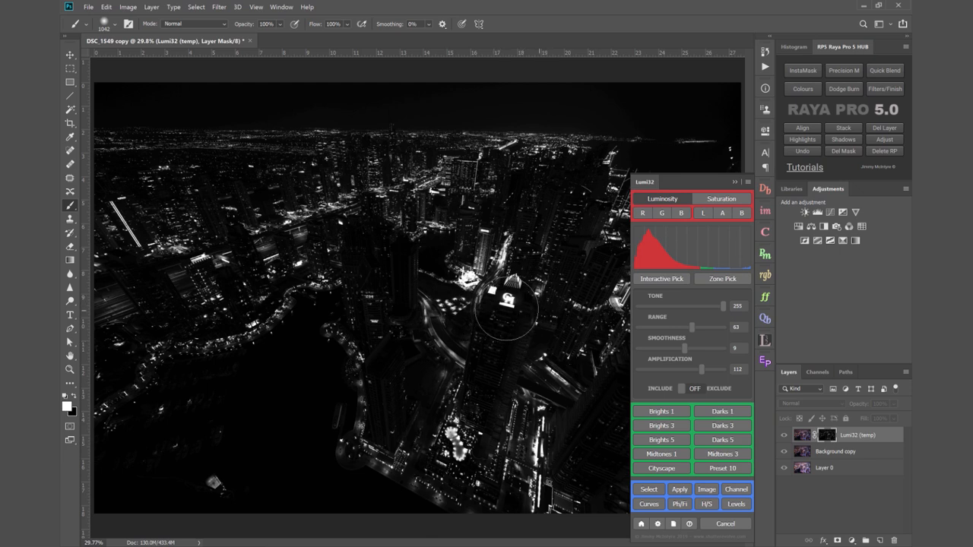
mouse_move(535, 273)
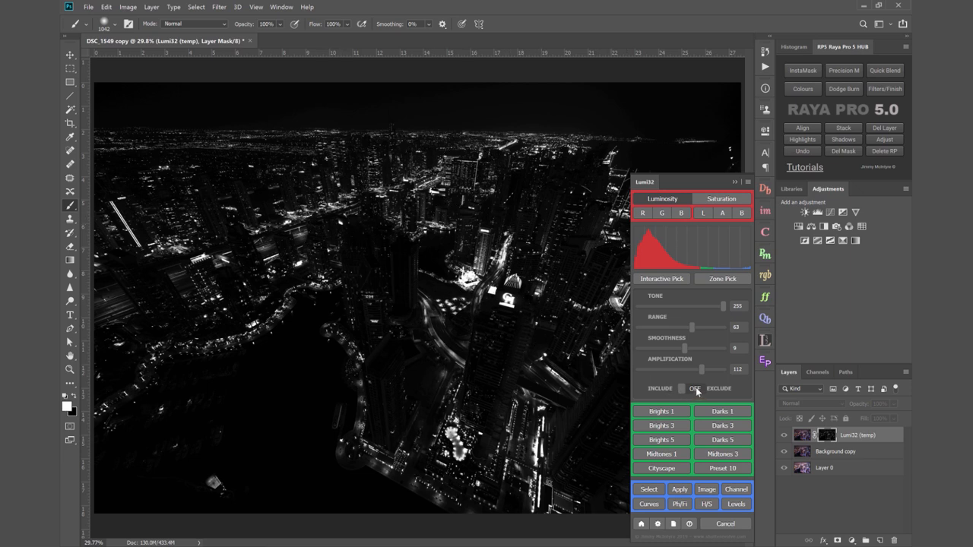
- Toggle Include/Exclude so the mask selects the dark city areas instead of the lights
left_click(691, 389)
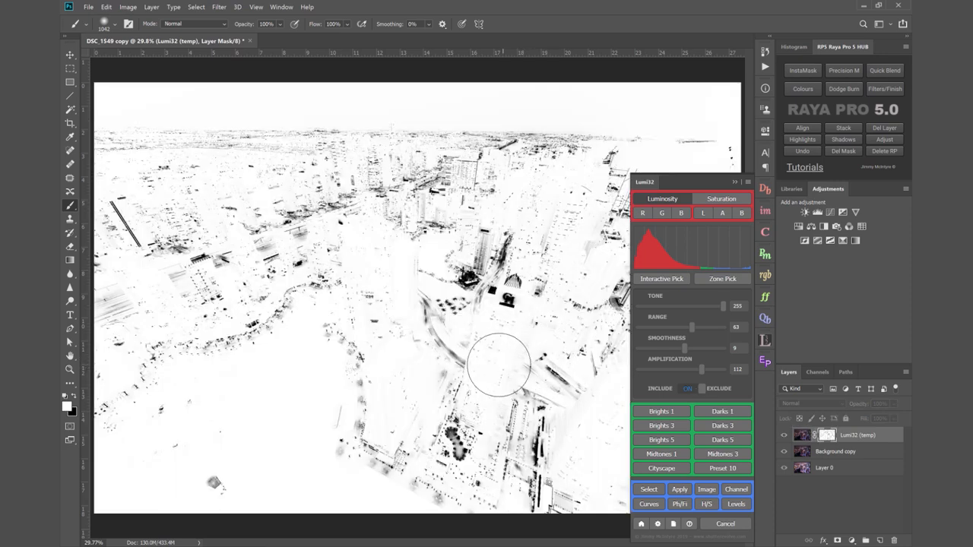
left_click(721, 410)
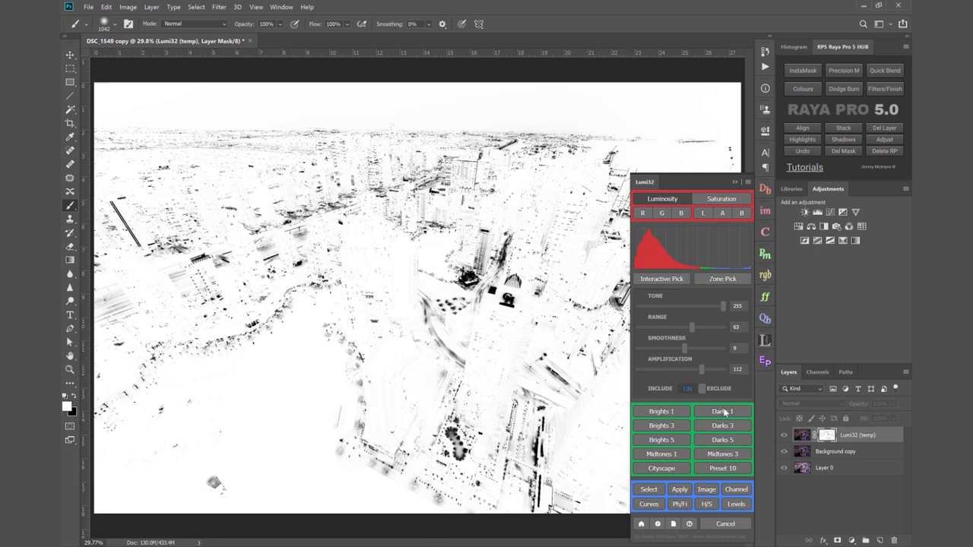
mouse_move(687, 325)
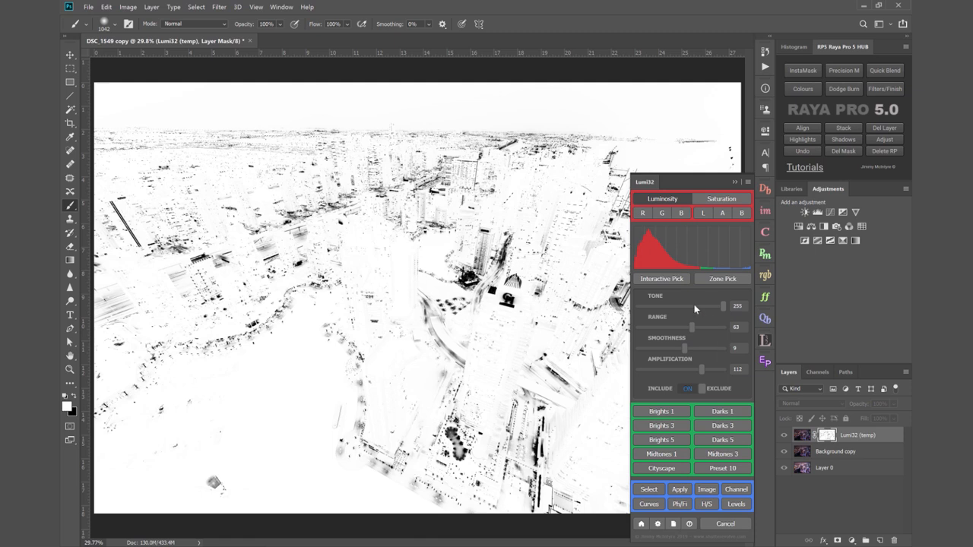
mouse_move(691, 359)
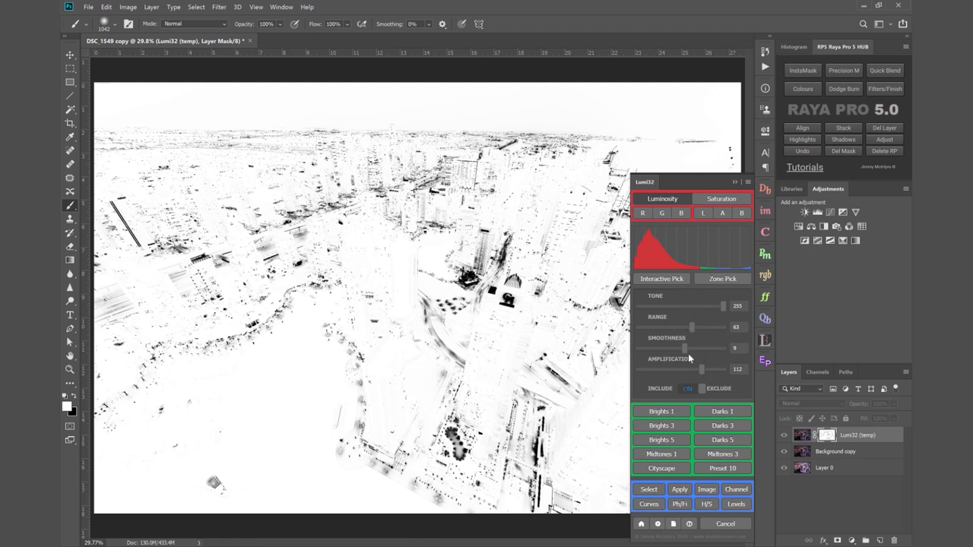
mouse_move(681, 420)
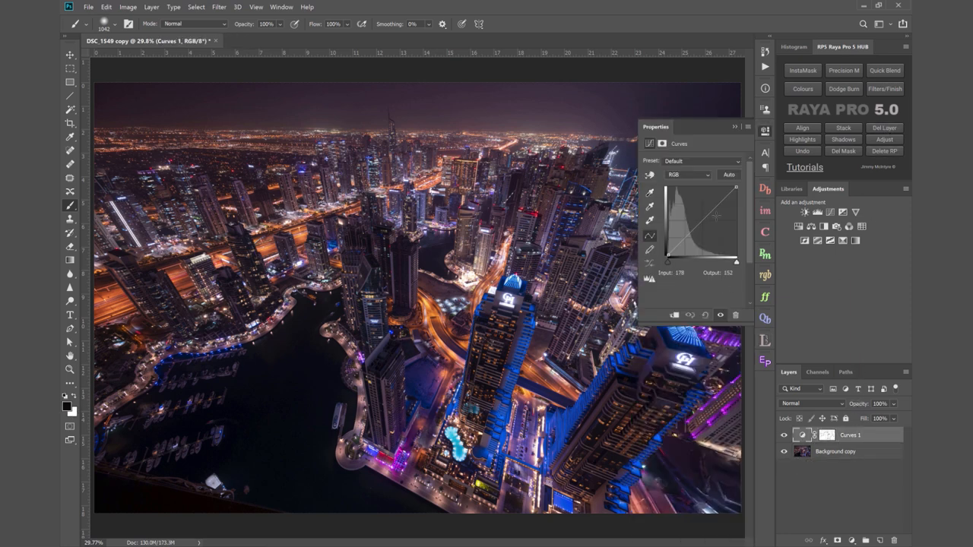
- Lift the masked Curves layer's RGB curve to brighten the shadowed buildings and water
left_click_drag(714, 216, 698, 201)
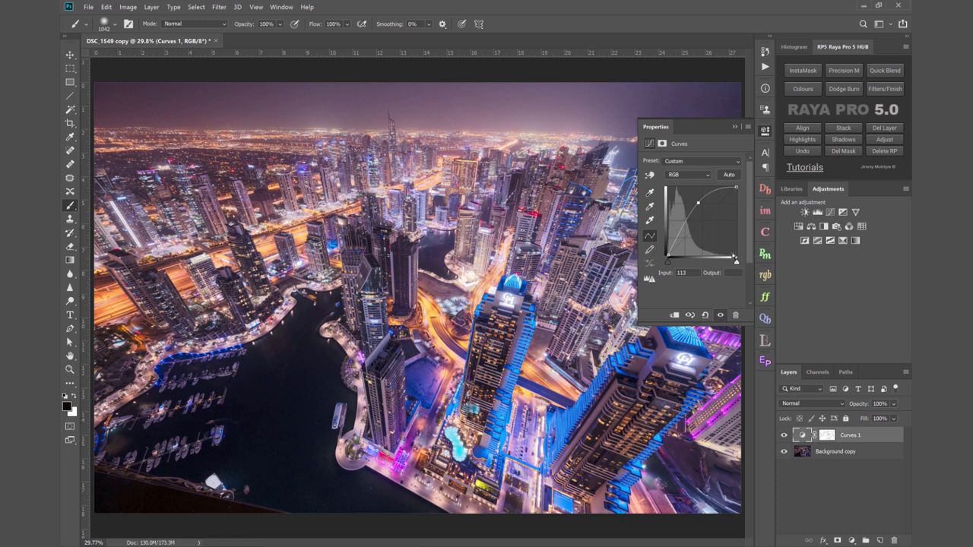
left_click_drag(696, 204, 687, 204)
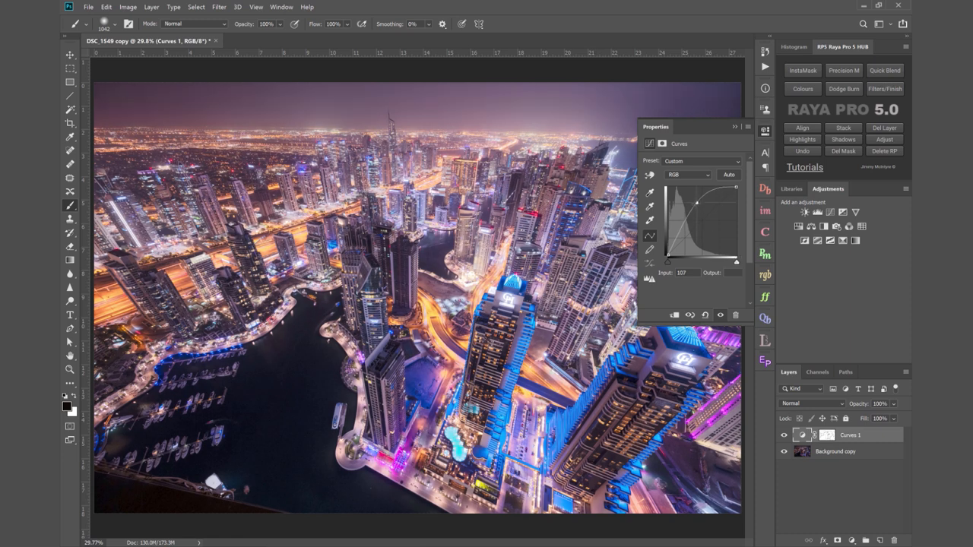
left_click_drag(693, 201, 717, 213)
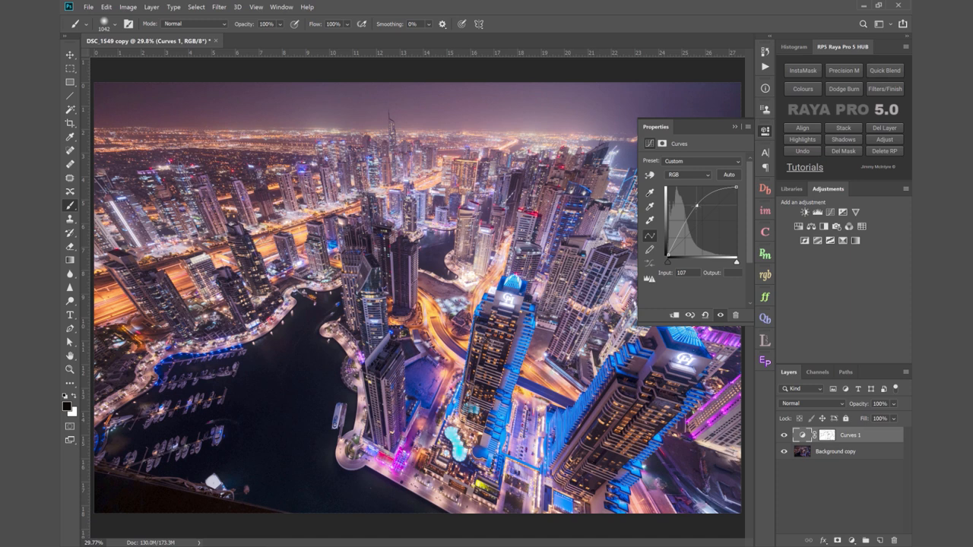
left_click_drag(698, 207, 696, 205)
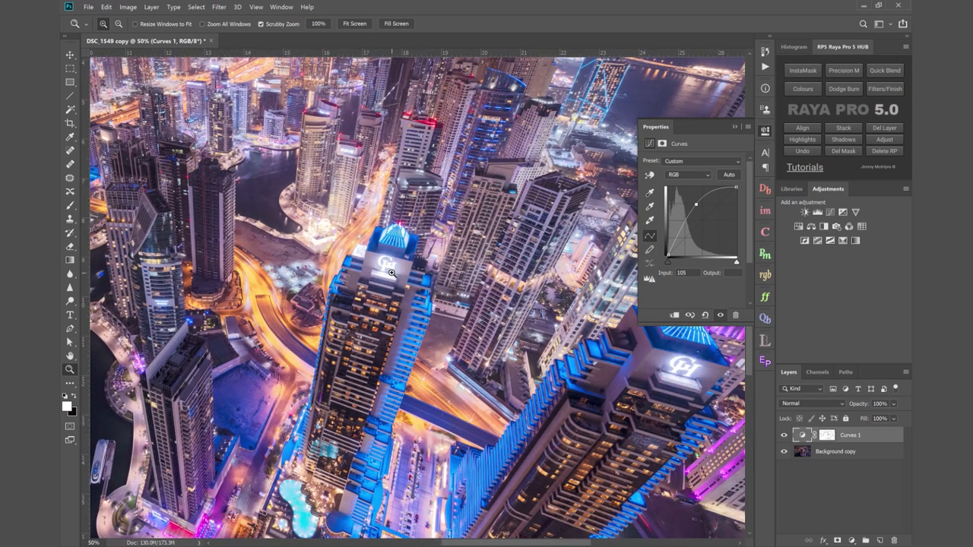
left_click(827, 435)
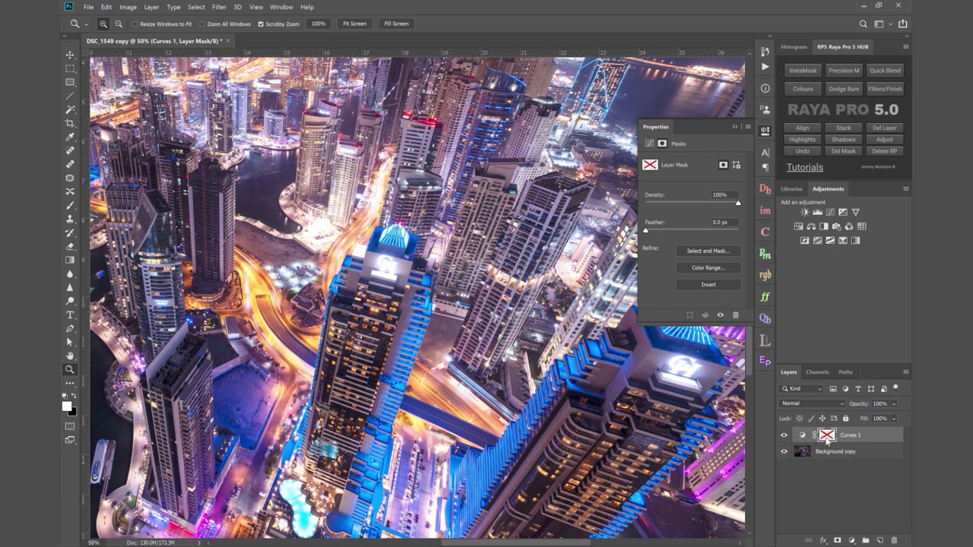
left_click(827, 435)
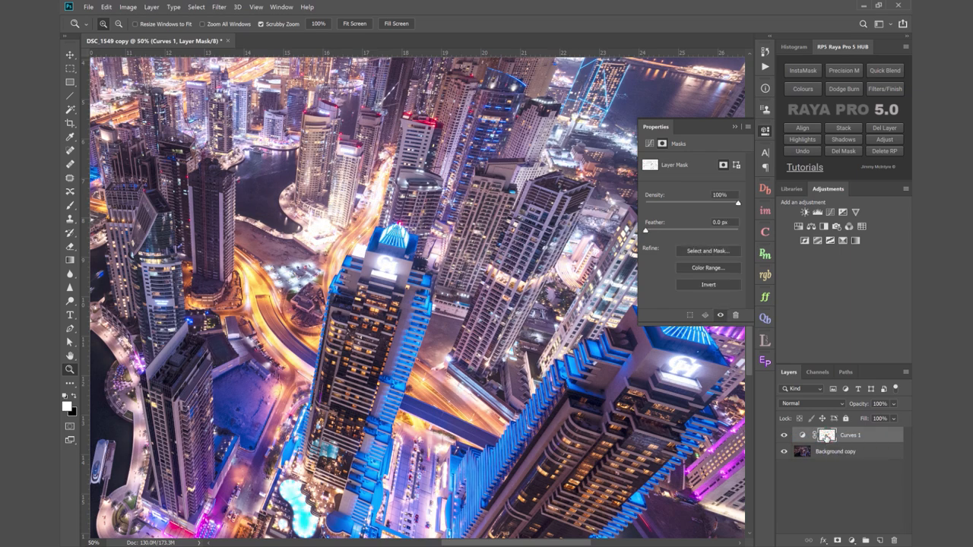